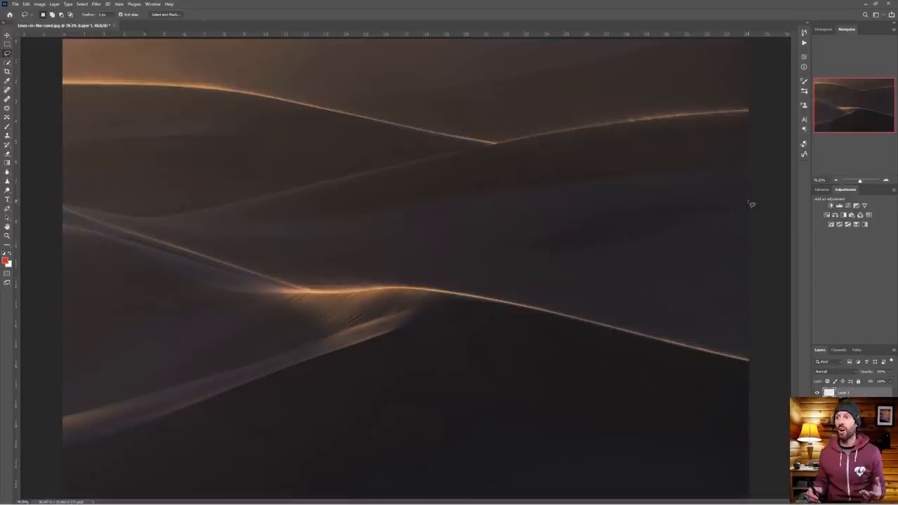
- Trace the lower and upper dune ridges across the photo with red critique marks
click(6, 101)
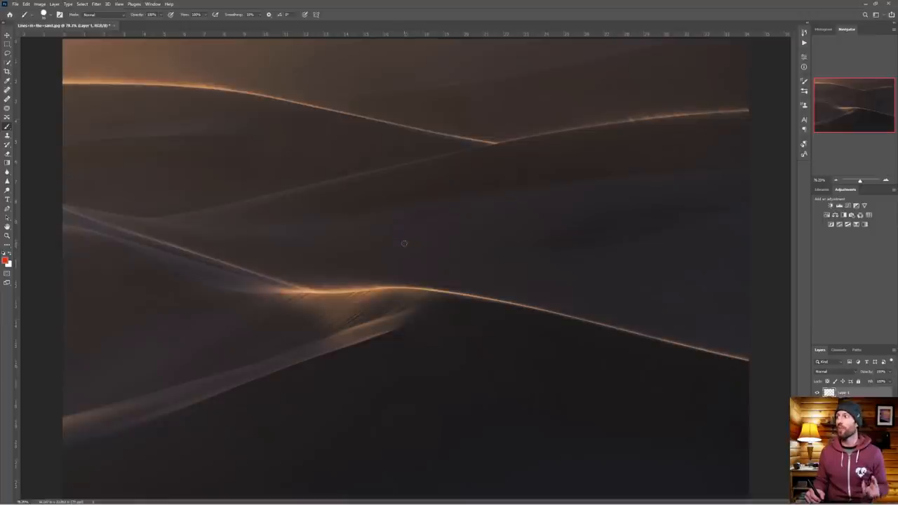
mouse_move(305, 246)
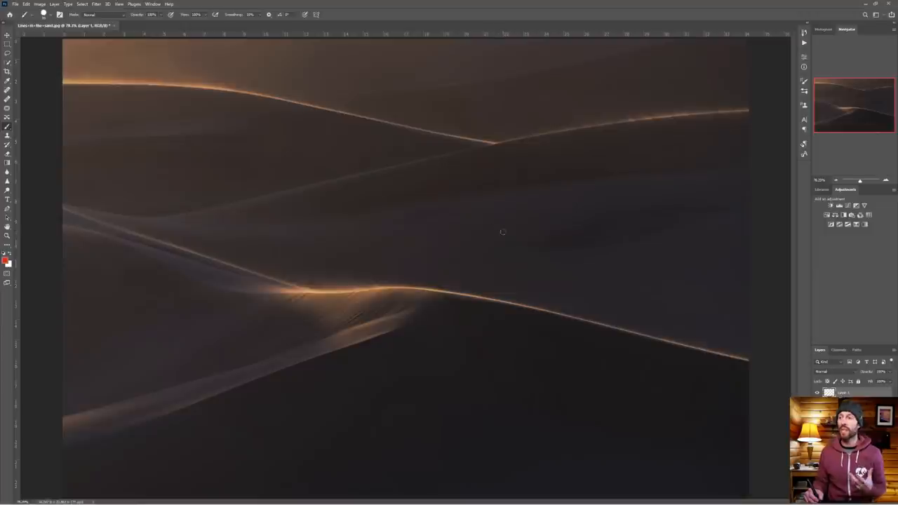
mouse_move(502, 241)
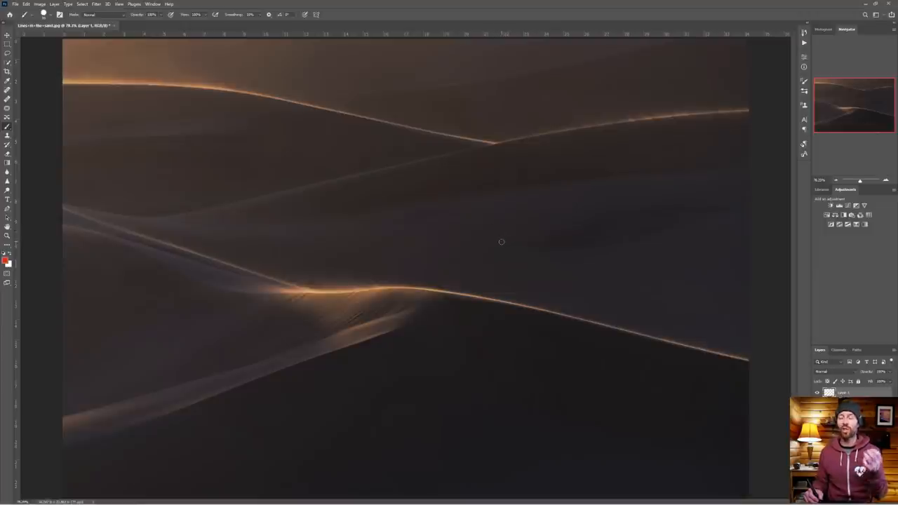
mouse_move(494, 241)
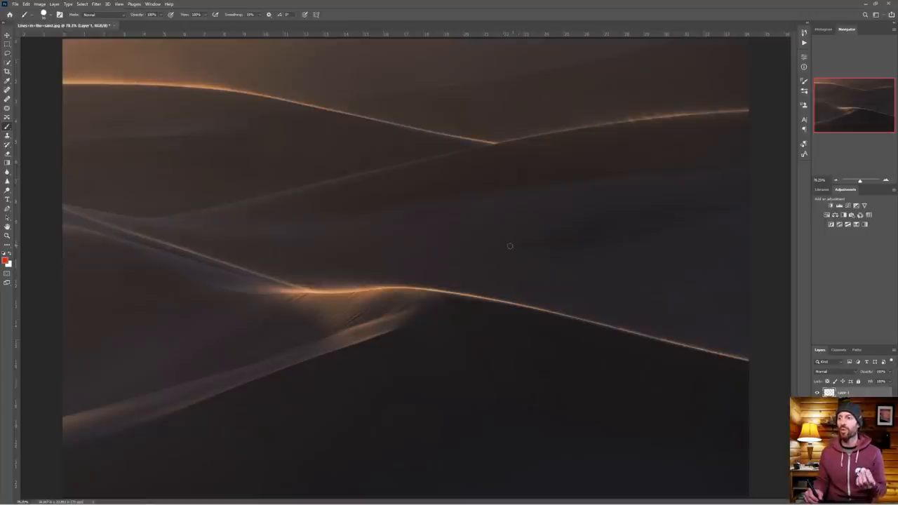
mouse_move(443, 253)
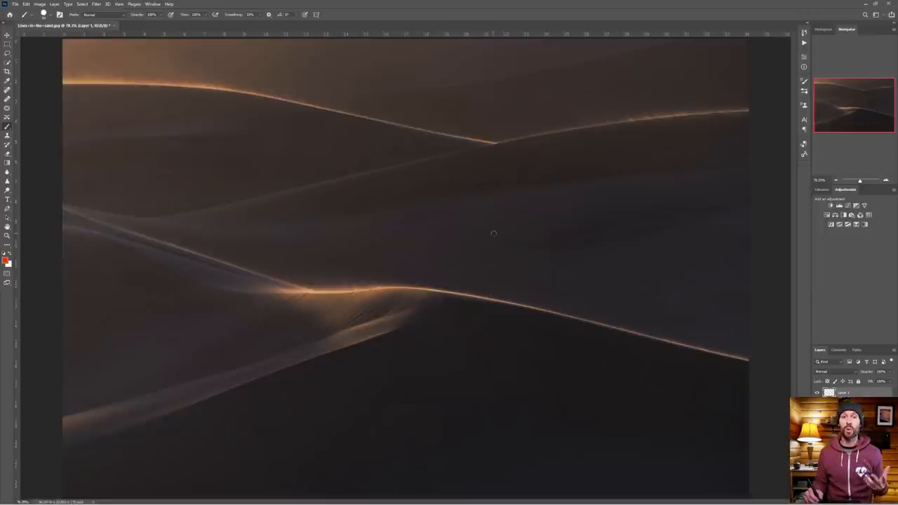
mouse_move(491, 227)
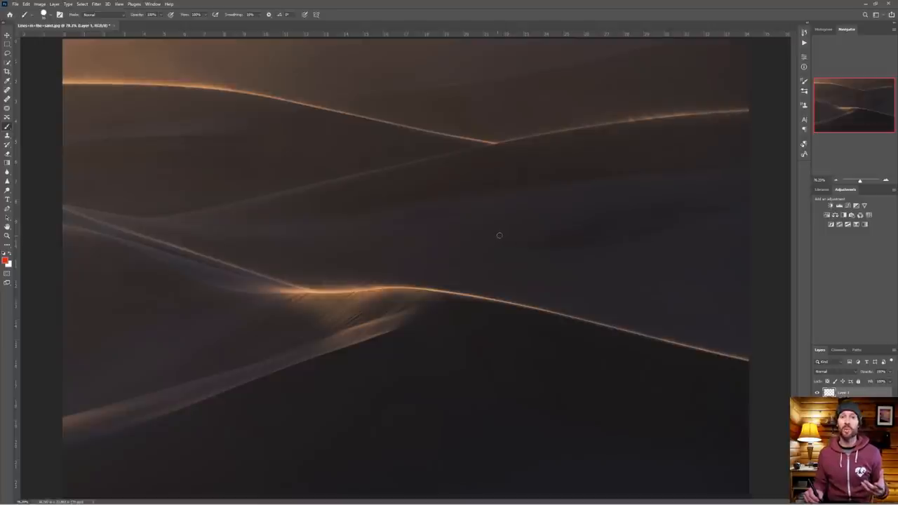
mouse_move(512, 242)
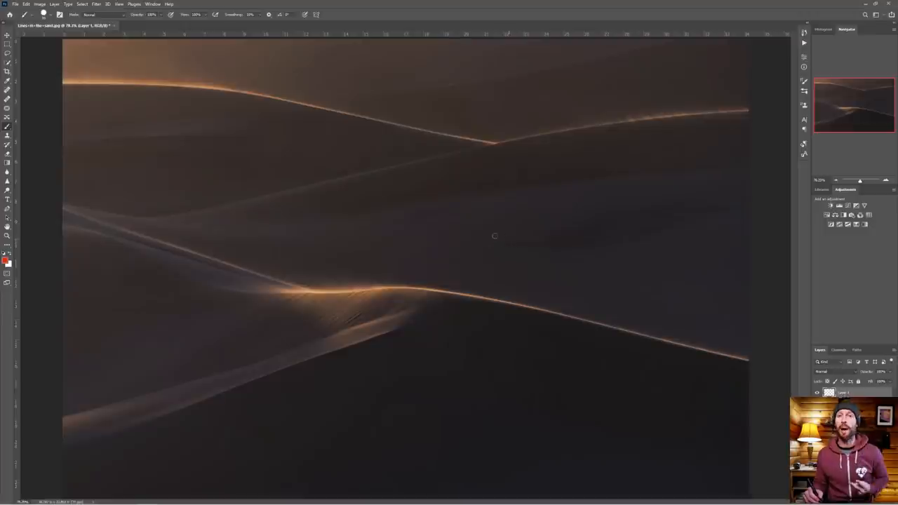
mouse_move(527, 234)
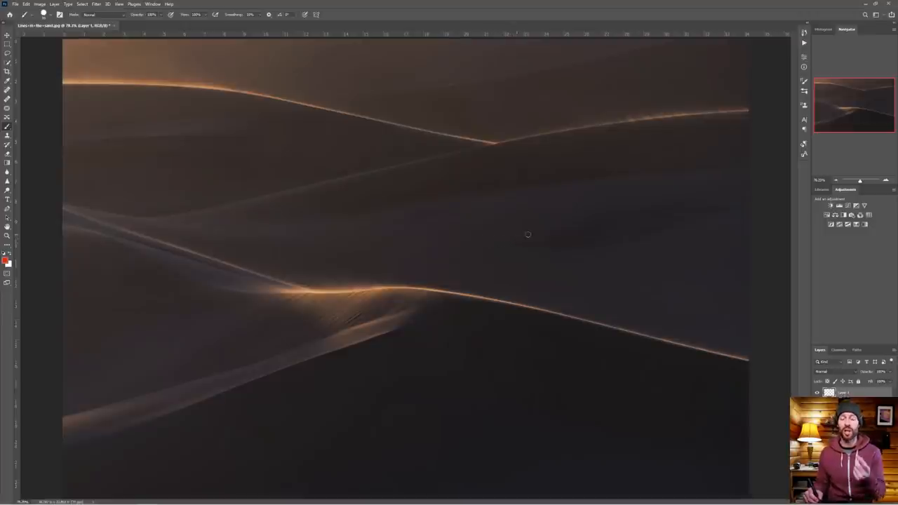
mouse_move(519, 236)
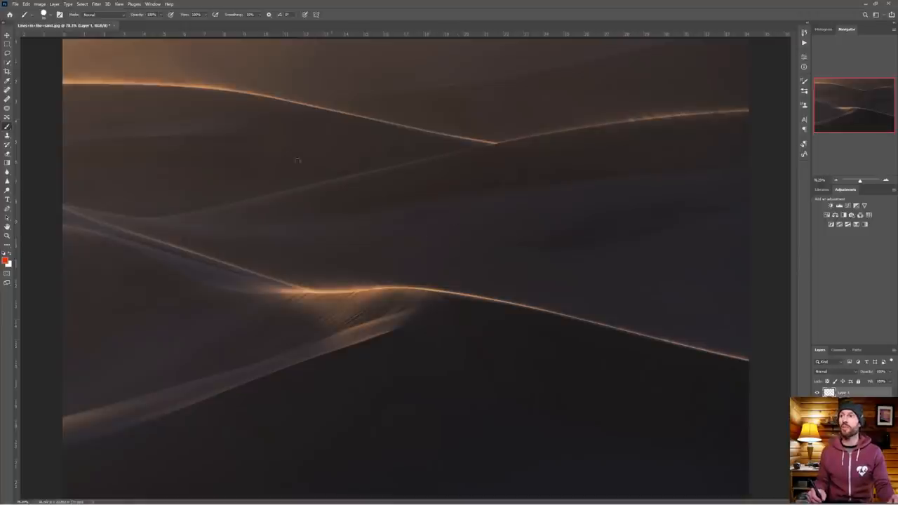
mouse_move(205, 184)
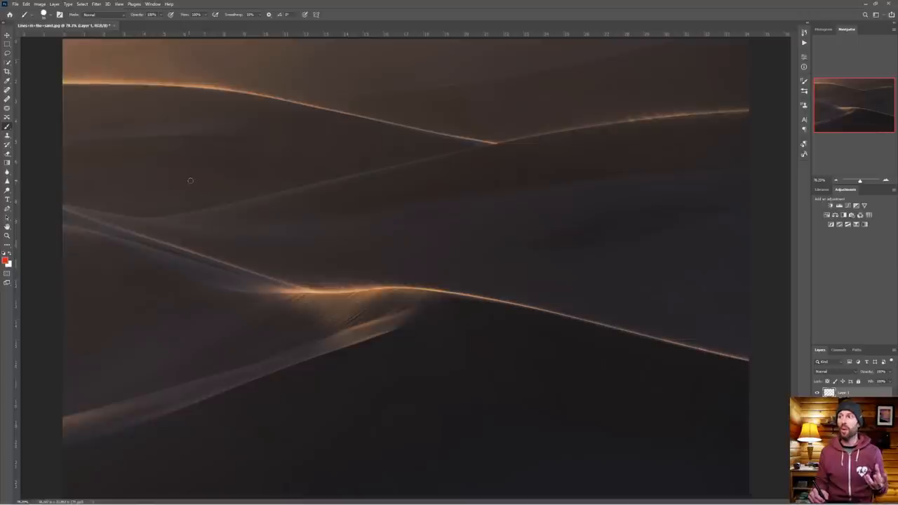
mouse_move(629, 165)
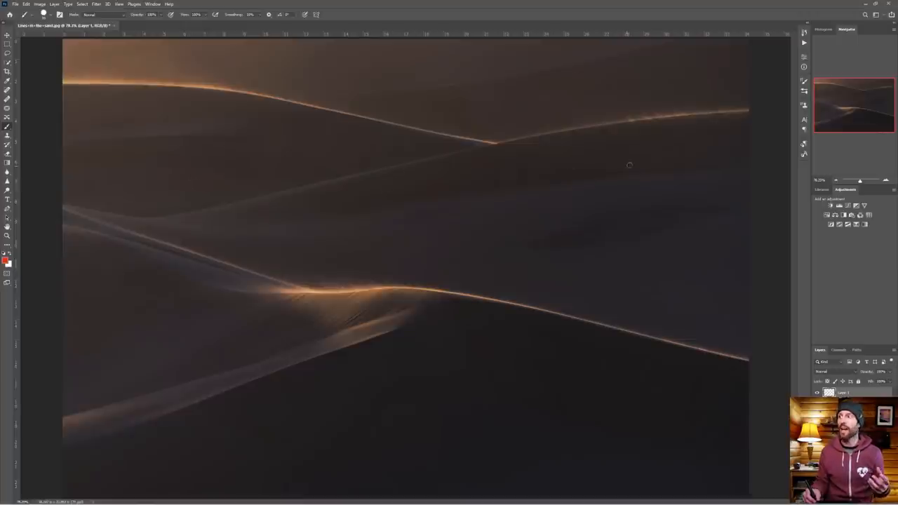
drag(722, 111, 748, 111)
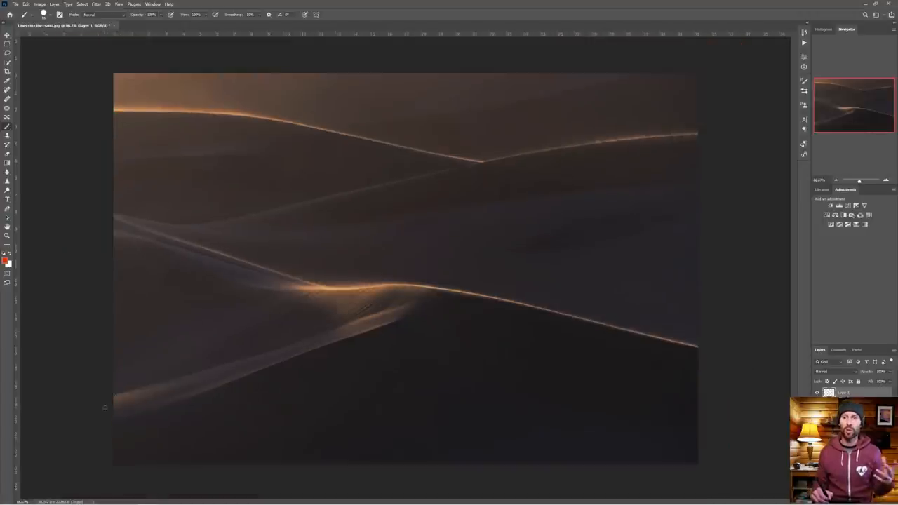
drag(115, 407, 421, 324)
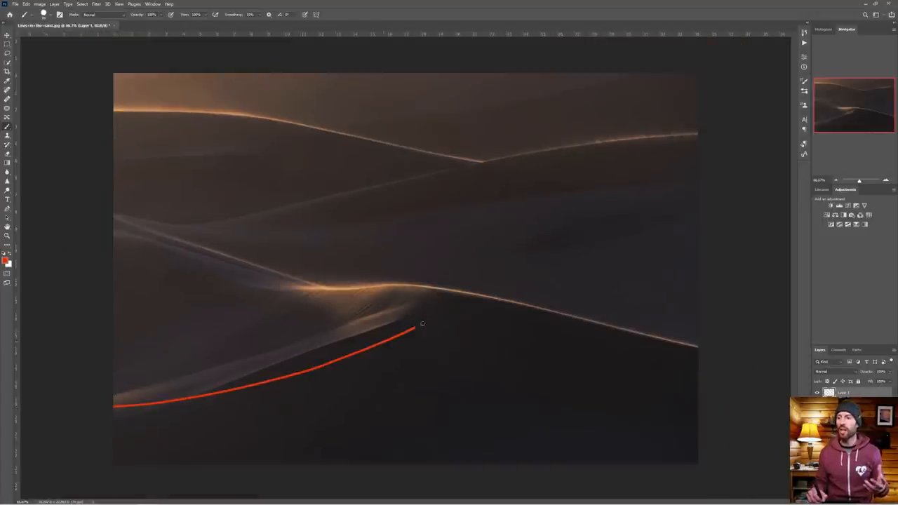
drag(422, 324, 699, 320)
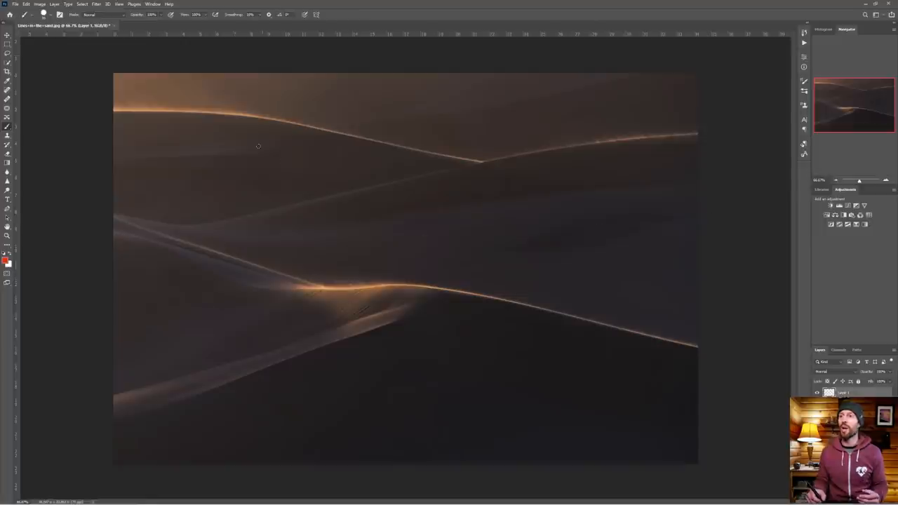
drag(169, 115, 596, 153)
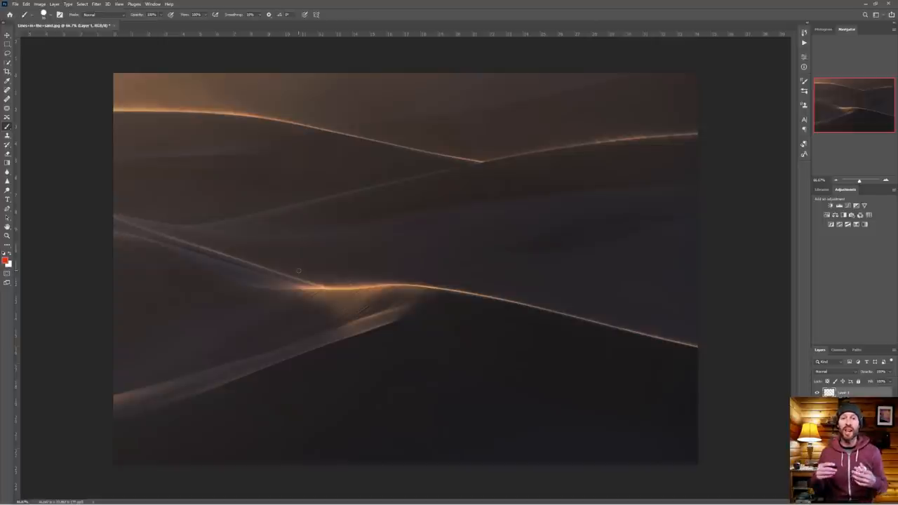
mouse_move(236, 282)
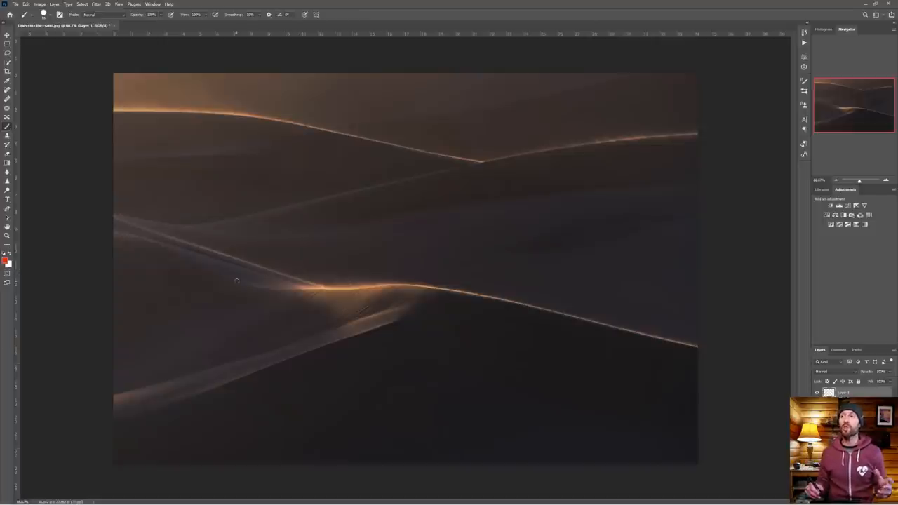
drag(336, 123, 358, 122)
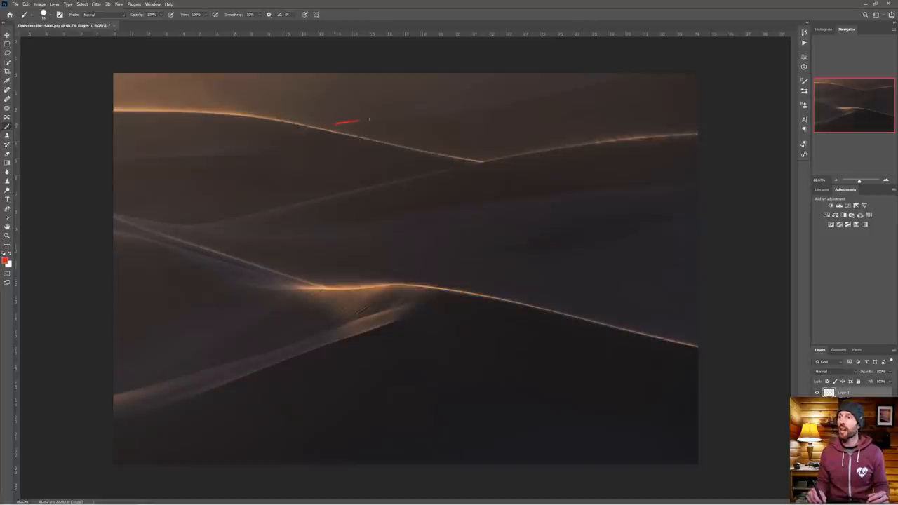
drag(337, 125, 686, 79)
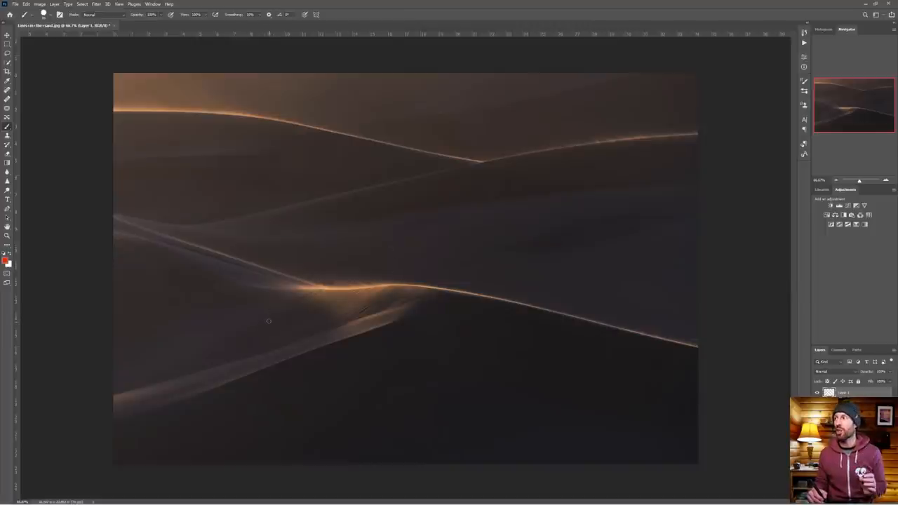
mouse_move(502, 236)
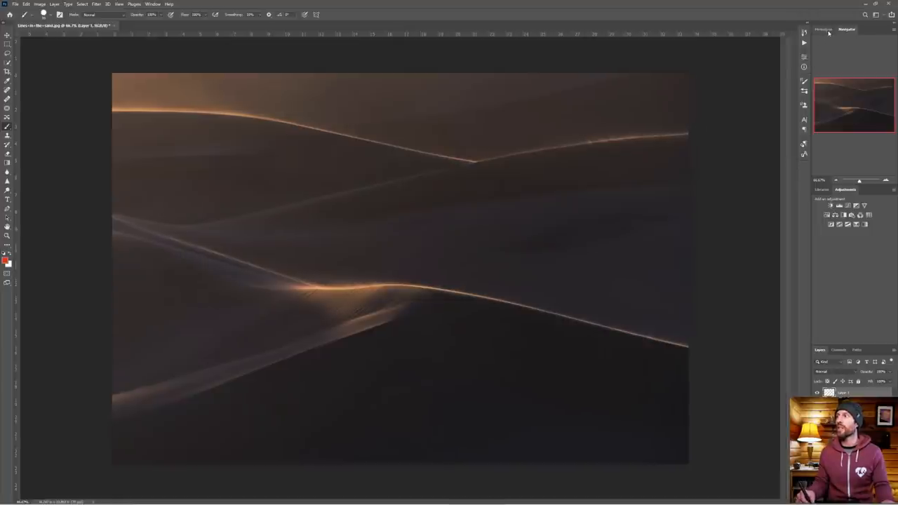
- Show the photo's histogram and lift the Curves tone curve upward to brighten the dark exposure
click(817, 28)
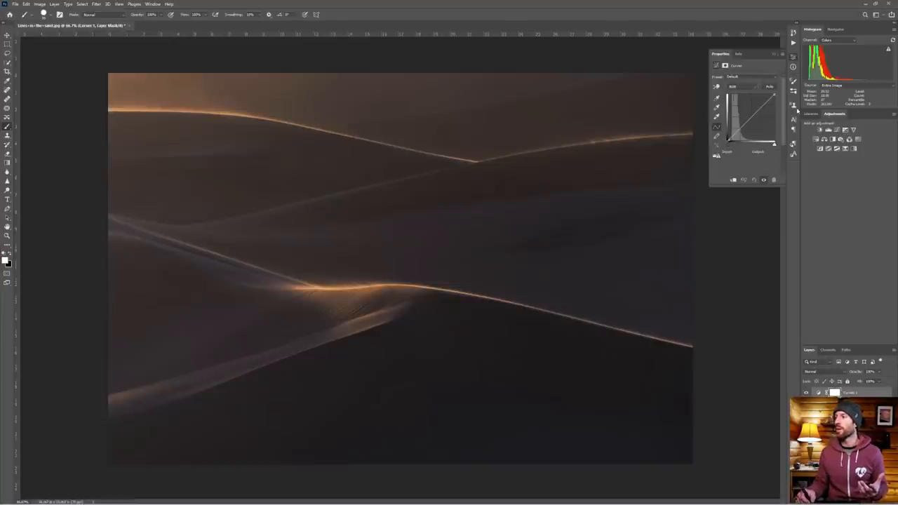
drag(743, 133, 755, 95)
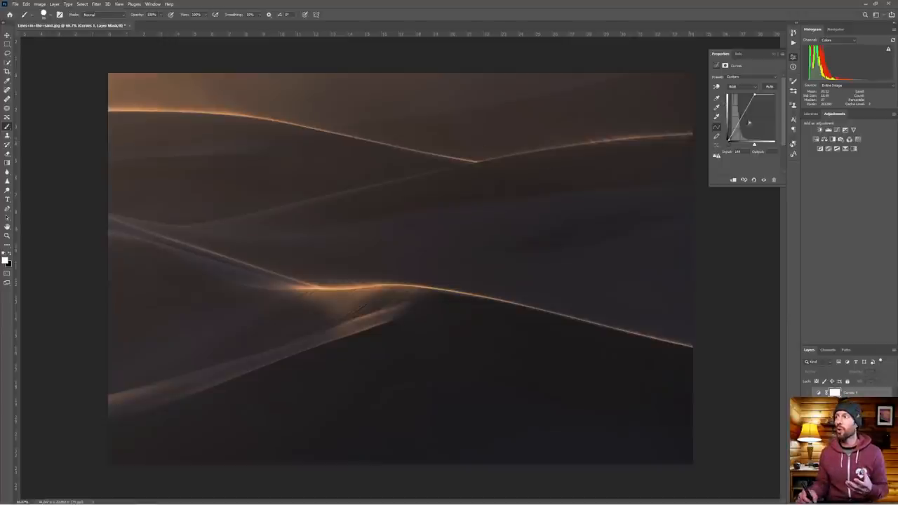
drag(749, 124, 759, 95)
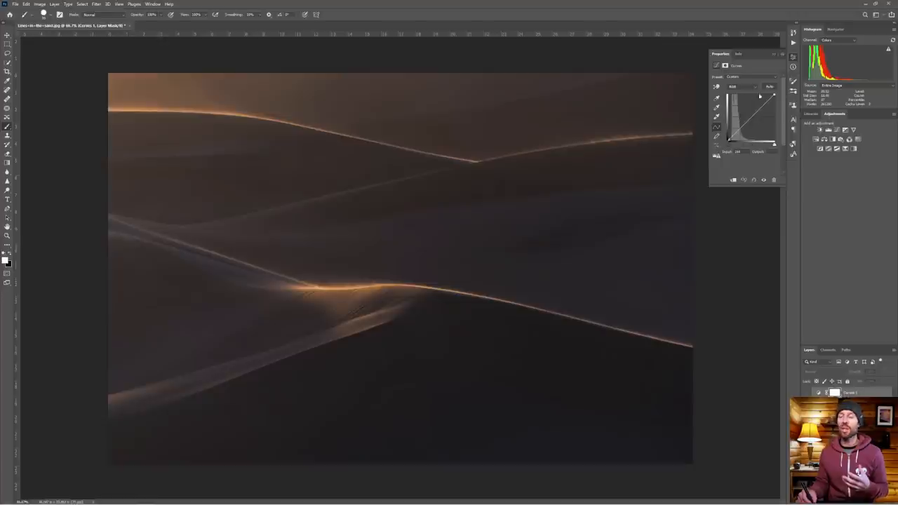